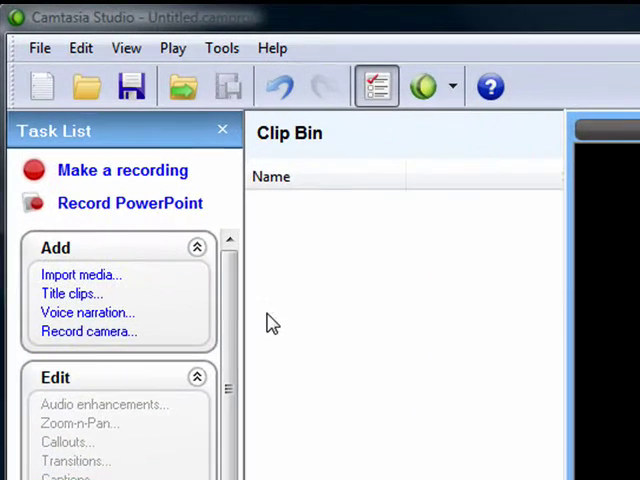
Import democapture.camrec and switch the Clip Bin from thumbnails to details view
click(79, 274)
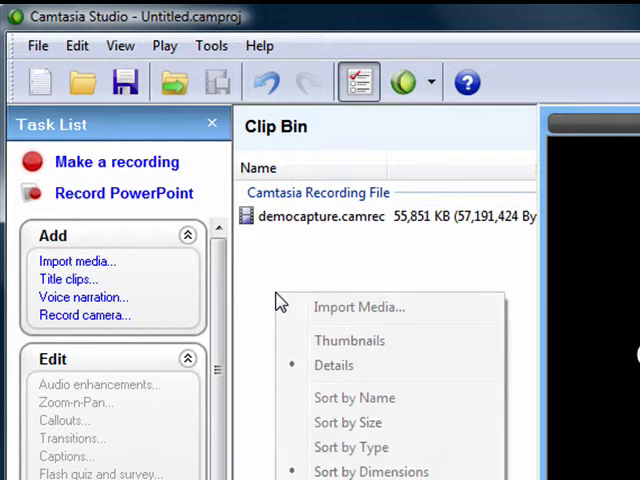
click(349, 341)
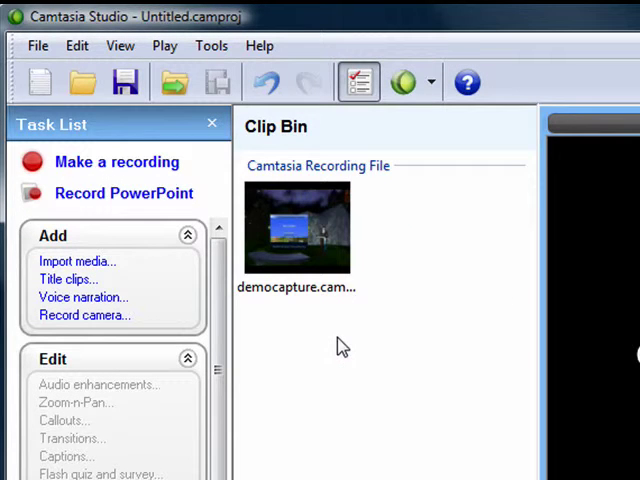
mouse_move(355, 397)
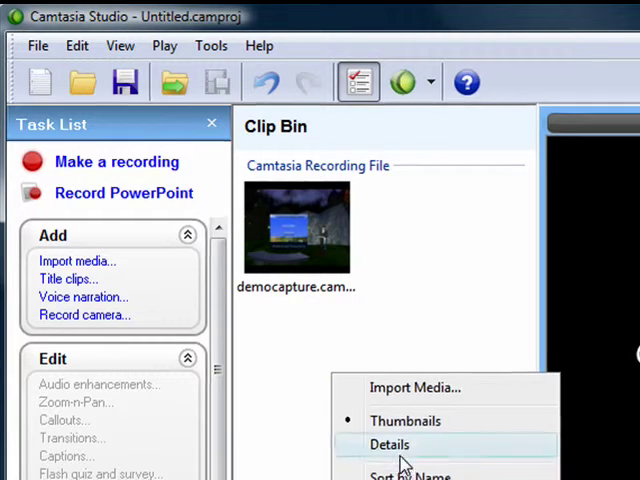
click(389, 444)
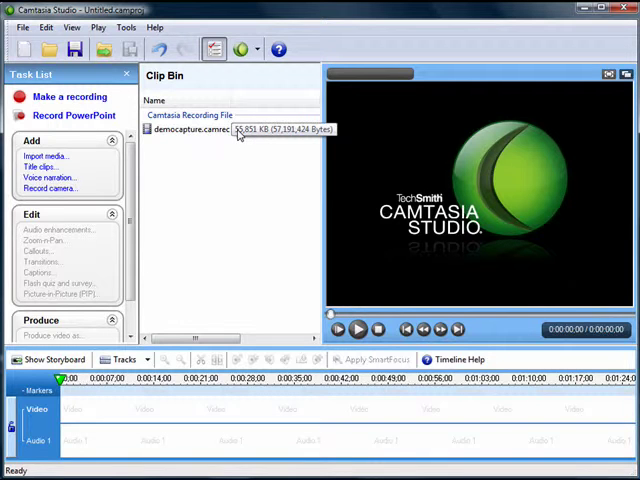
Place democapture.camrec on the video track and split it at about 0:00:27
click(195, 130)
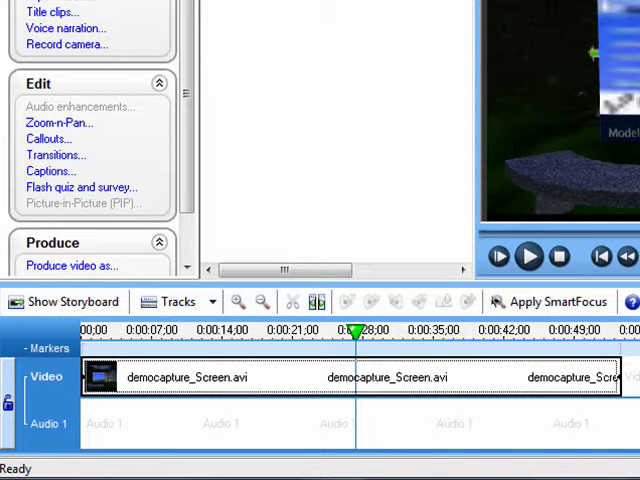
mouse_move(318, 301)
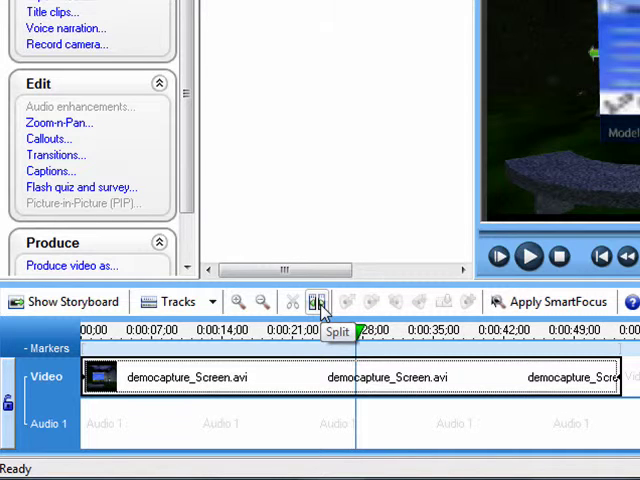
click(319, 302)
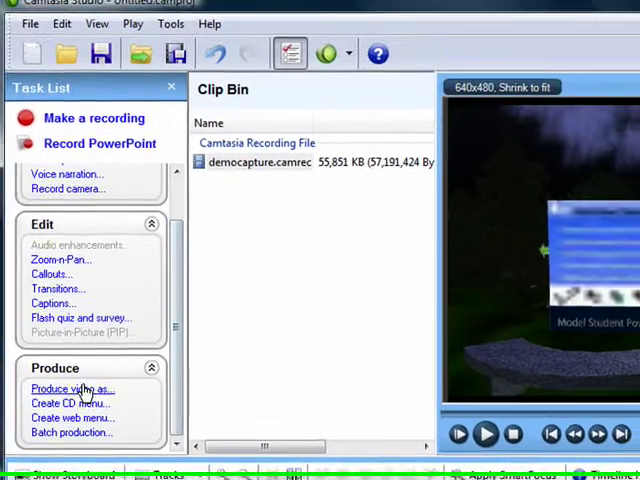
Produce as WMV streaming video with the Best Quality and File Size profile
click(72, 388)
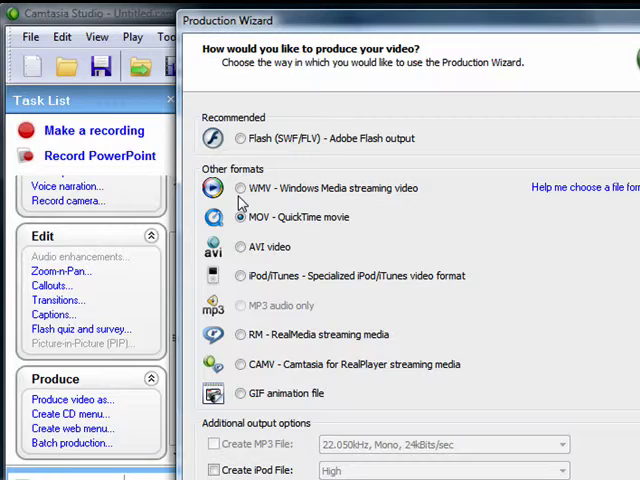
click(241, 188)
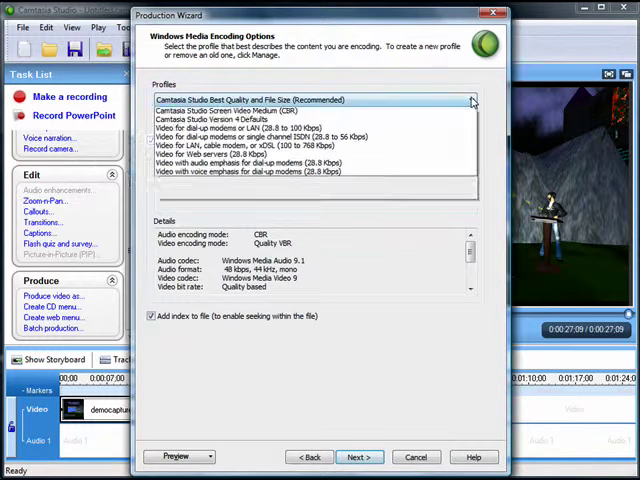
click(312, 99)
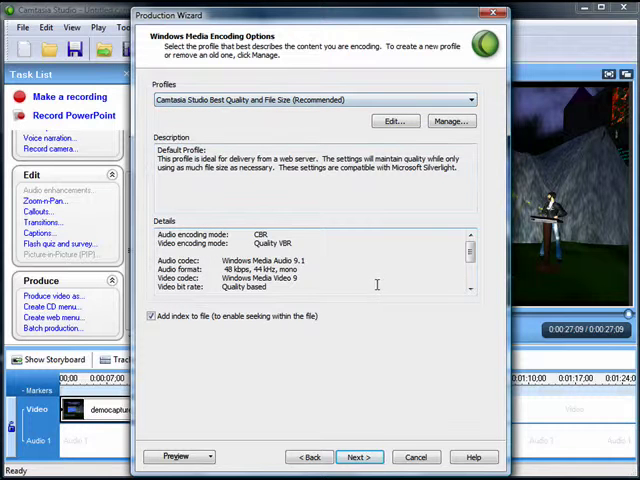
mouse_move(362, 418)
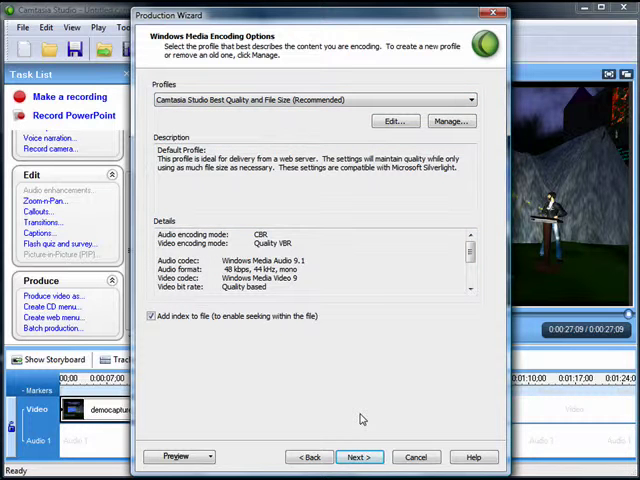
click(358, 456)
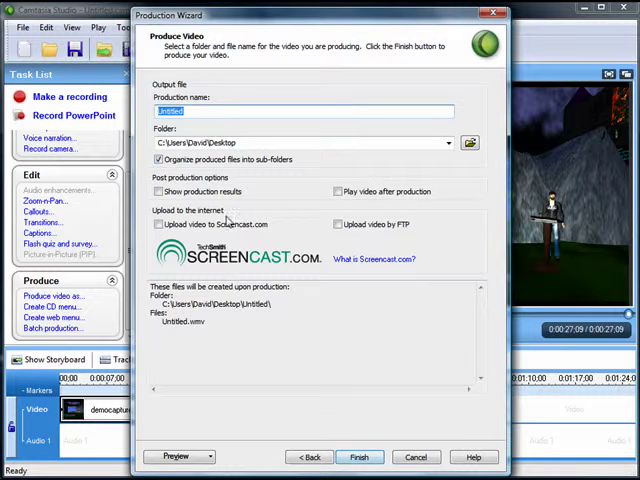
Name the production demo_p1 in the Desktop folder and render it
text(demo)
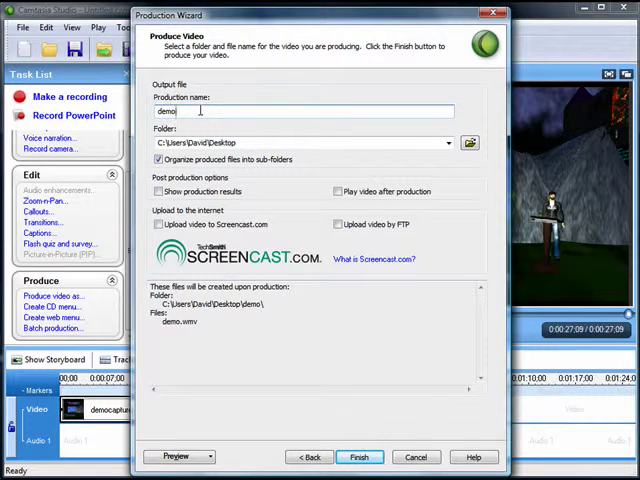
text(_p)
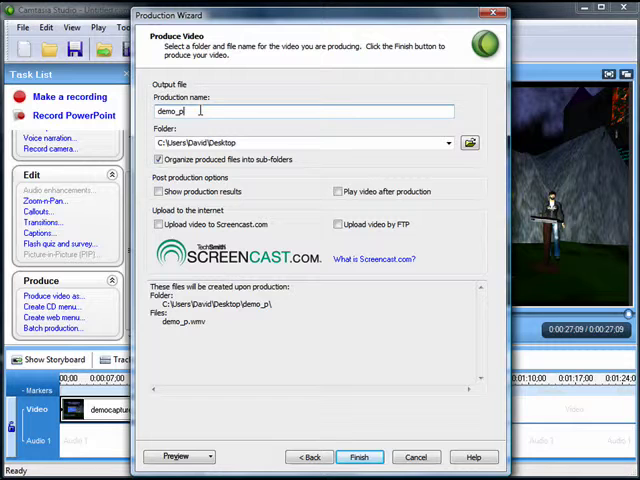
text(1)
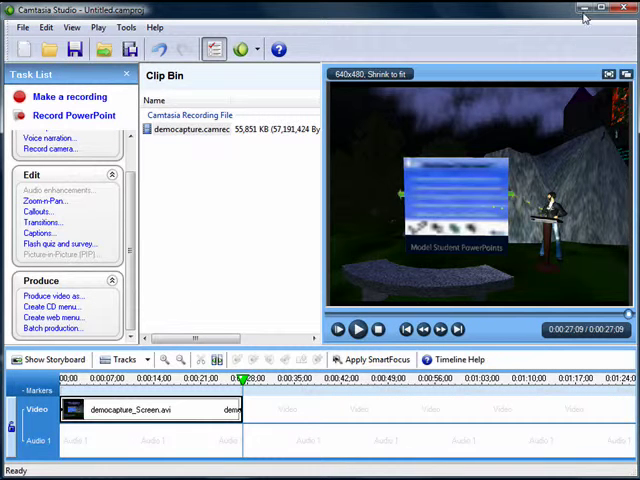
Minimize Camtasia and view Properties for democapture (54.5 MB) and demo_p1
click(630, 8)
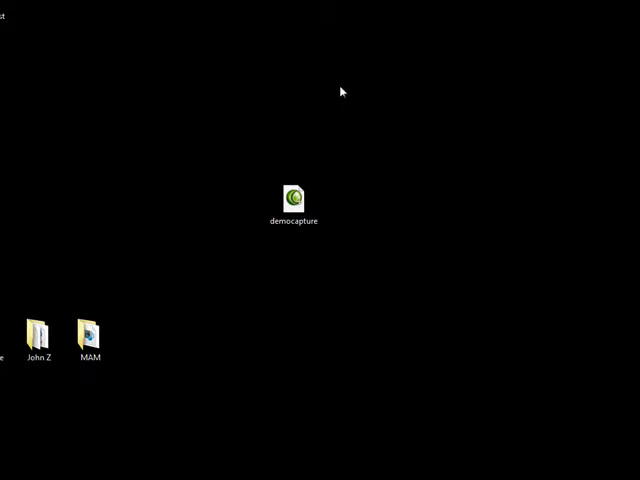
mouse_move(47, 127)
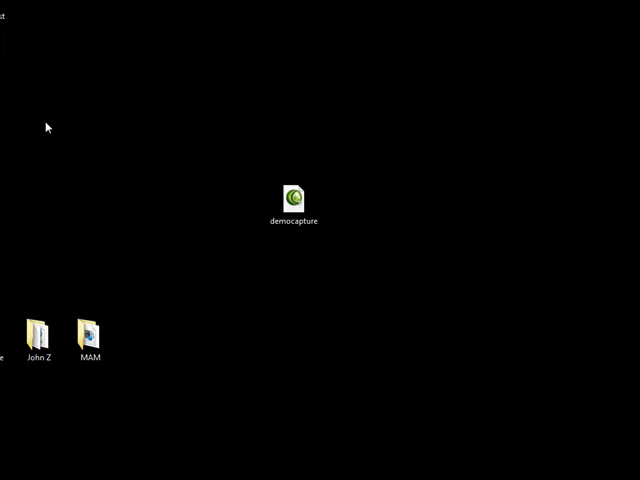
mouse_move(30, 138)
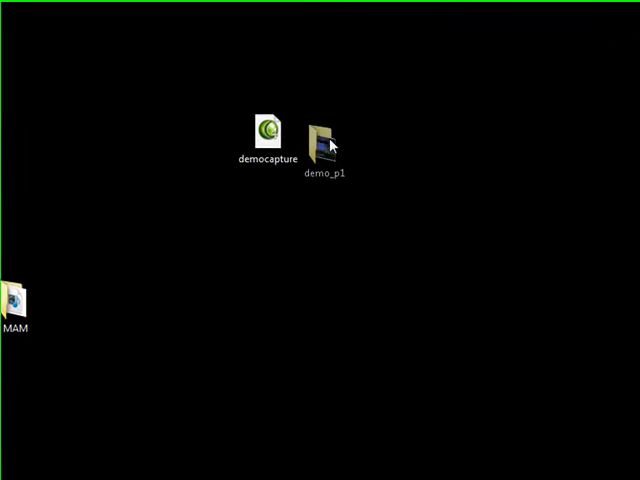
click(328, 133)
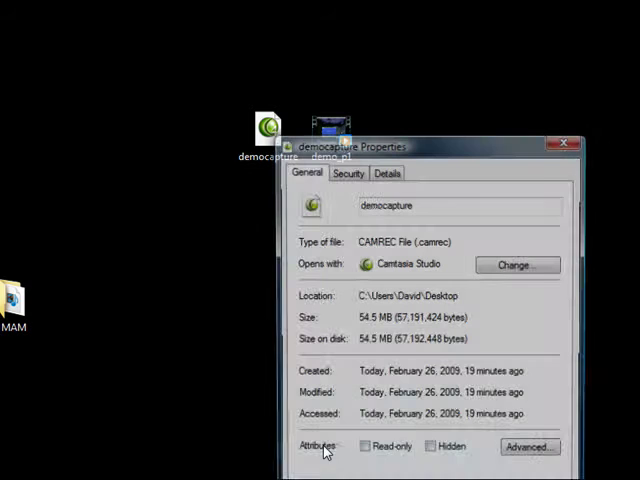
drag(350, 146, 70, 31)
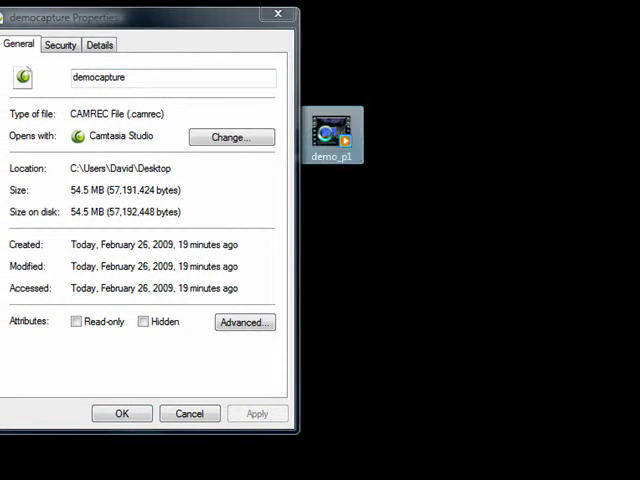
right_click(332, 130)
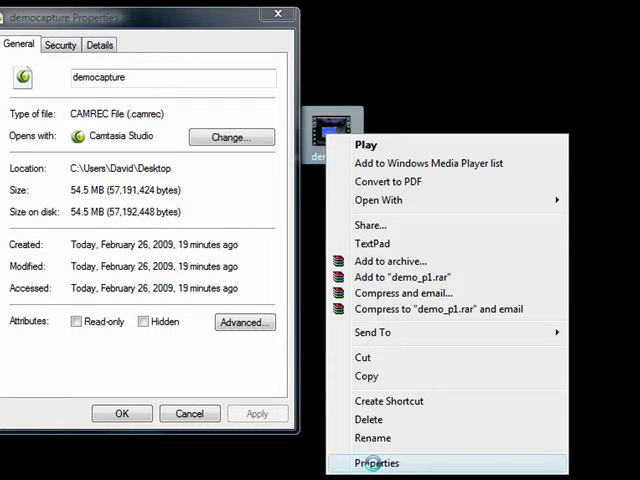
click(377, 463)
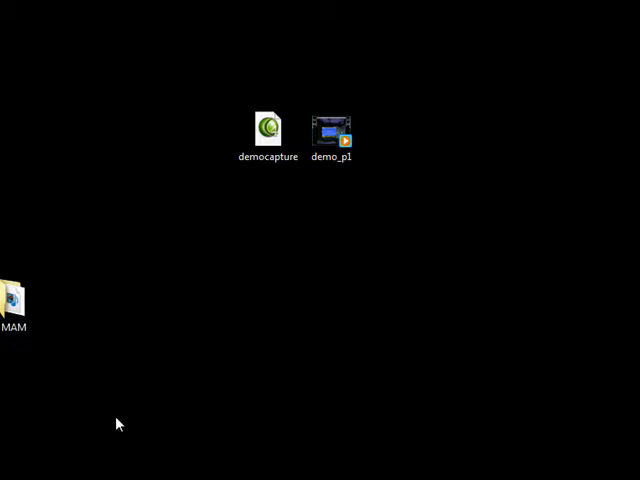
double_click(332, 131)
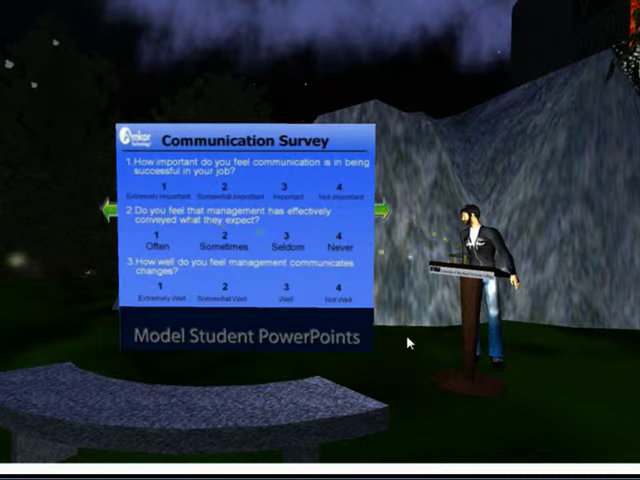
click(385, 210)
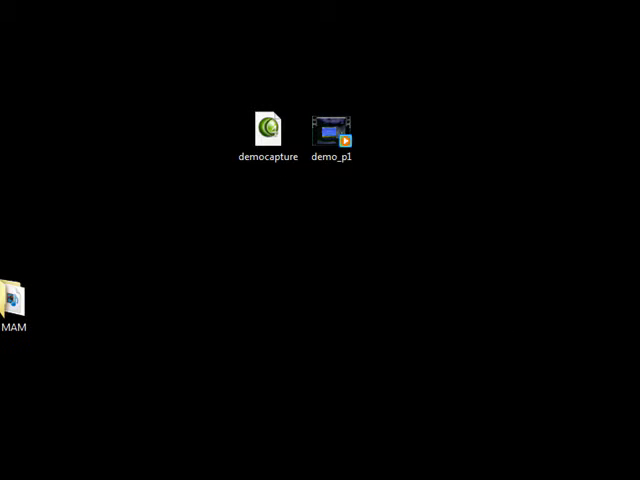
Bring the Camtasia democapture project back up and undo the last change
double_click(331, 131)
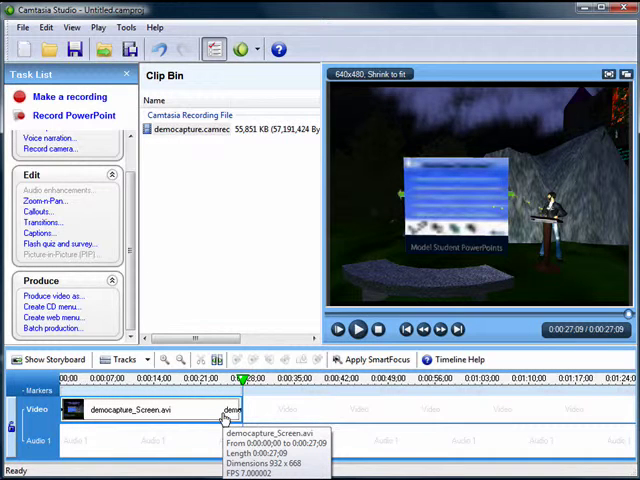
key(ctrl+z)
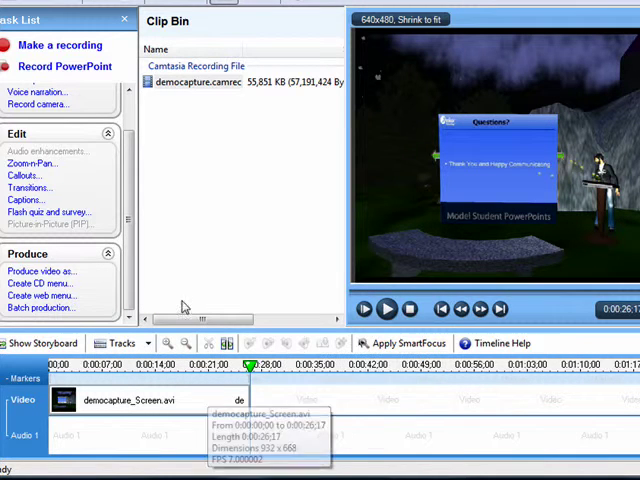
Produce a WMV named demo_p2, keeping the default profile, size and TOC settings
click(42, 271)
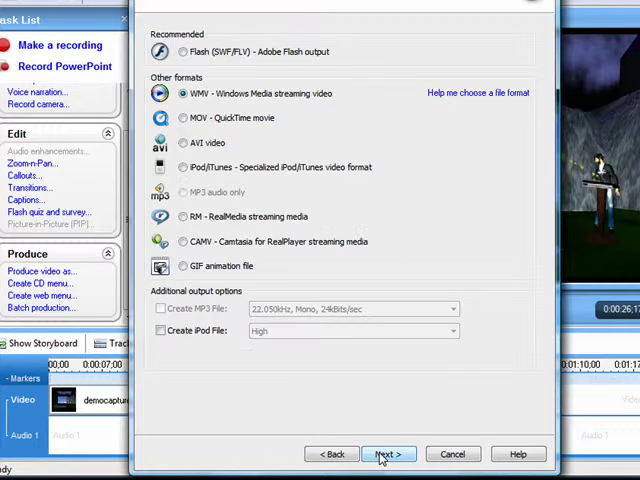
click(388, 454)
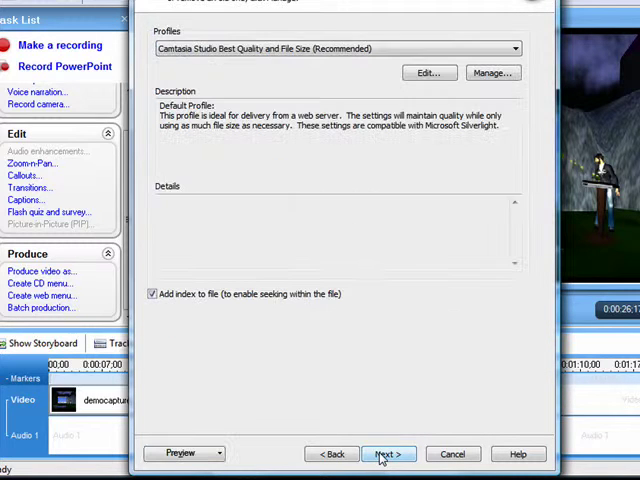
click(388, 454)
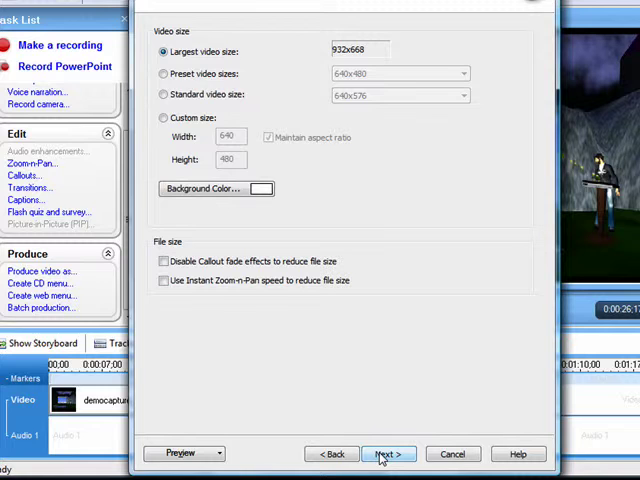
click(388, 454)
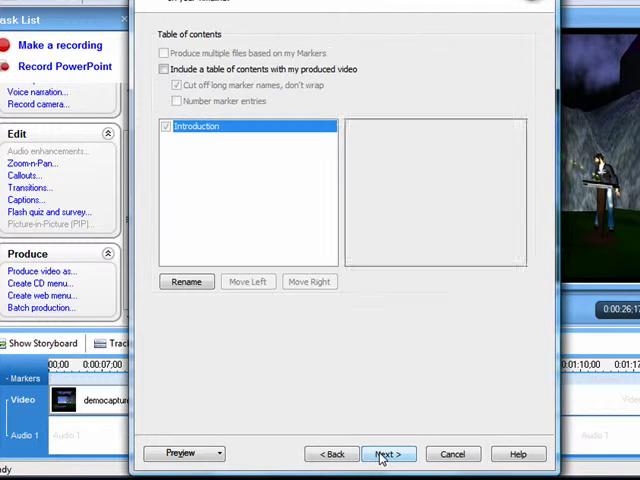
click(388, 454)
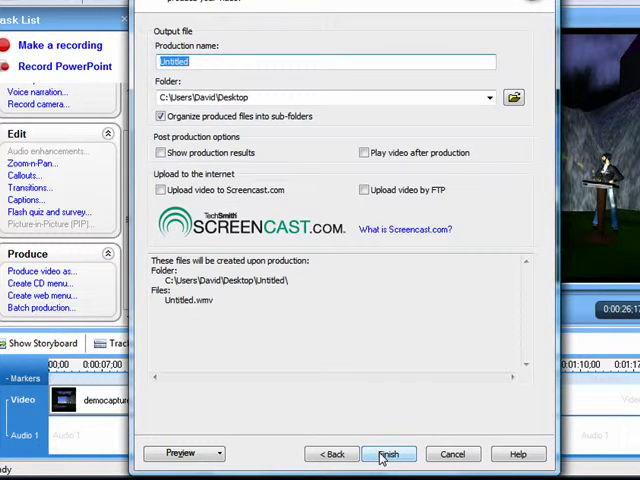
text(demo_p2)
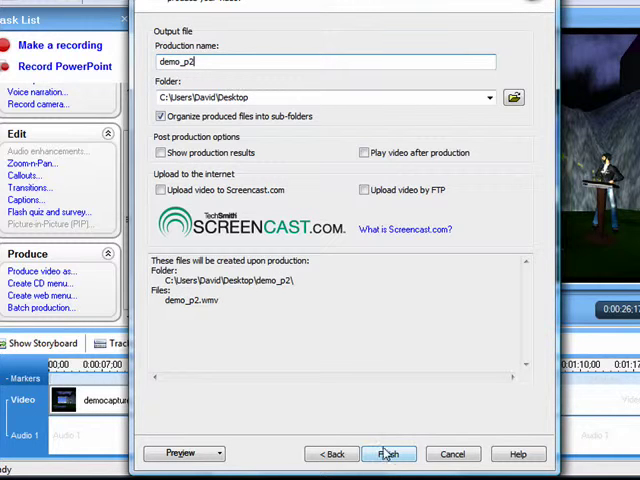
click(388, 454)
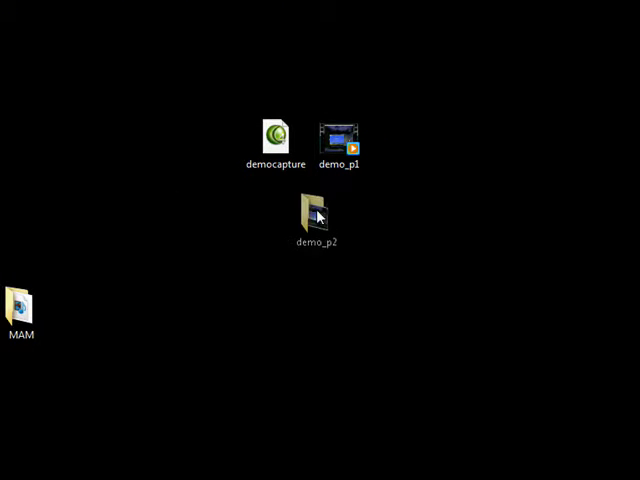
Move demo_p2.wmv from its folder onto the desktop and check its 706 KB properties
click(338, 215)
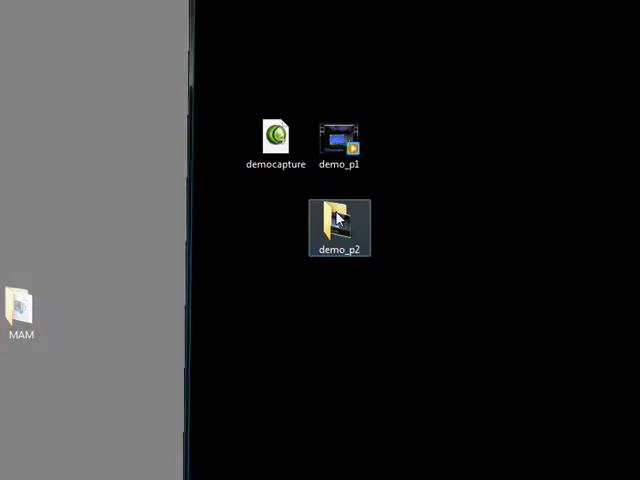
drag(338, 138, 238, 220)
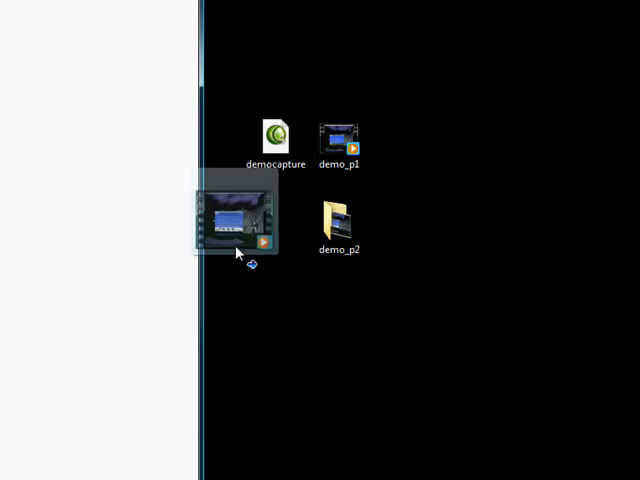
drag(238, 225, 275, 220)
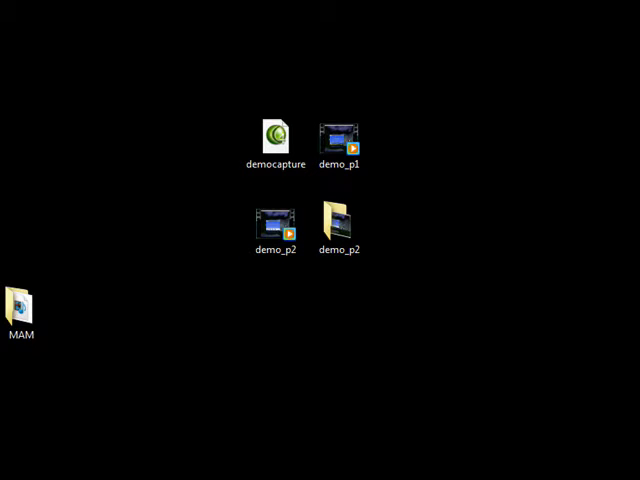
right_click(277, 222)
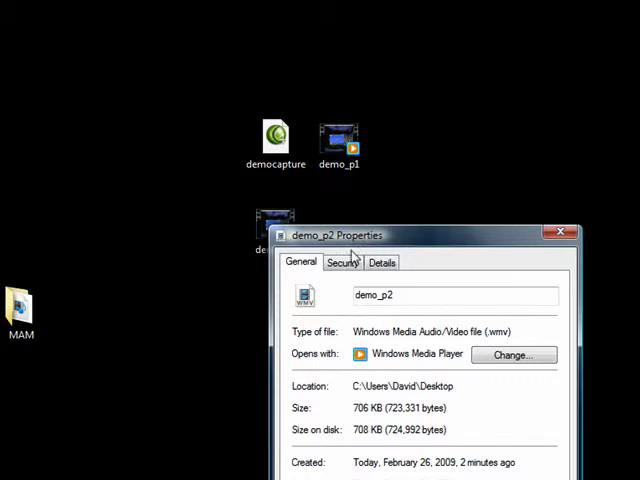
mouse_move(420, 242)
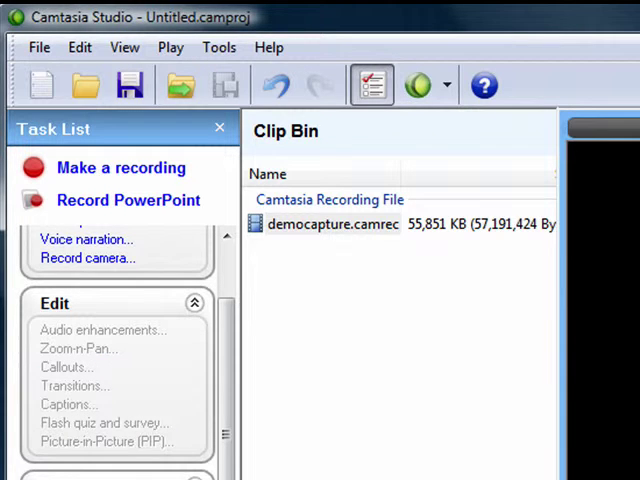
Remove democapture.camrec from the Clip Bin via its right-click menu
click(325, 223)
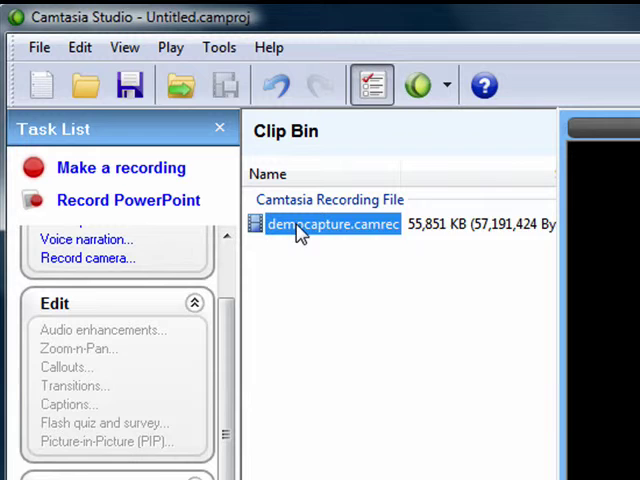
right_click(330, 223)
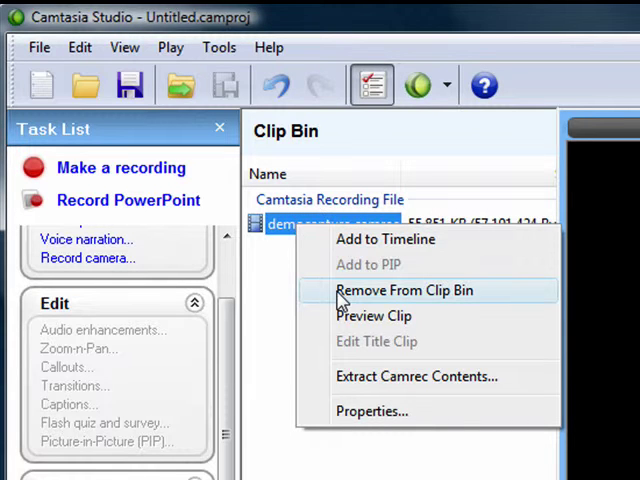
click(405, 290)
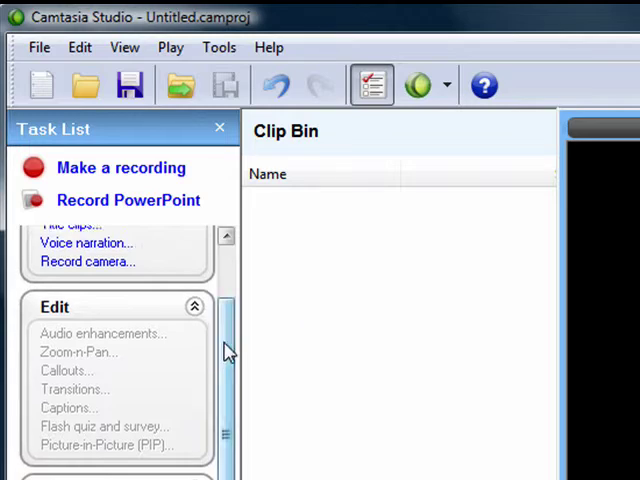
Import the demo_p1 and demo_p2 videos through Import media
click(78, 270)
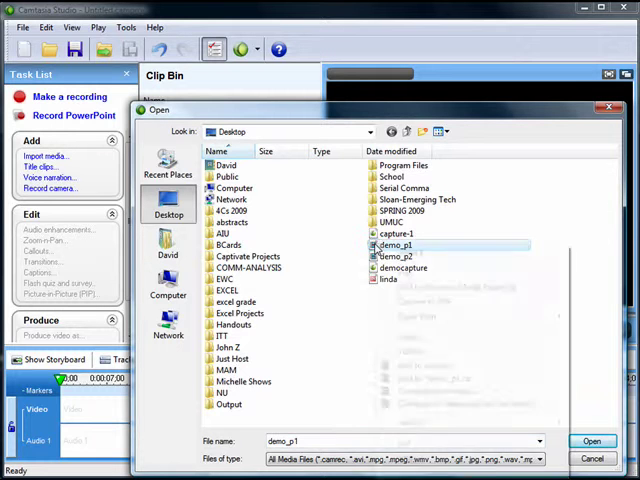
right_click(397, 245)
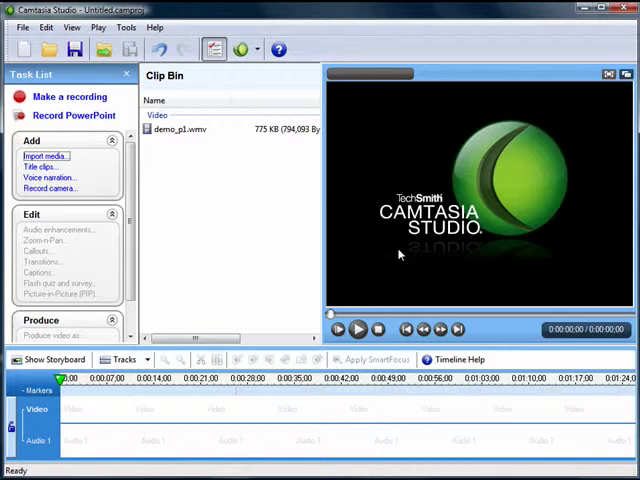
click(44, 155)
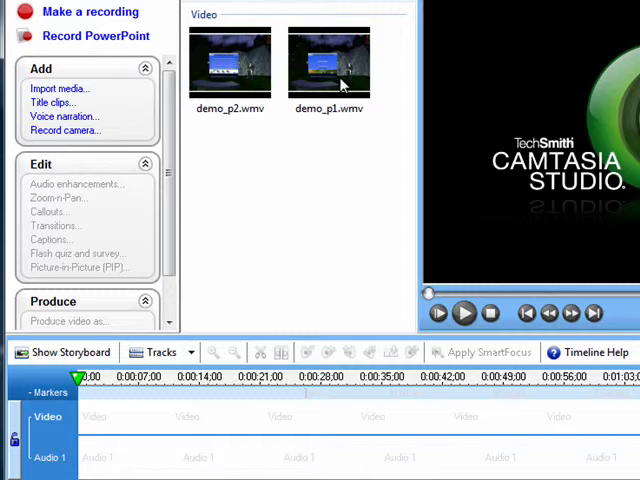
Place demo_p1 then demo_p2 on the video track and play back where they join
click(329, 62)
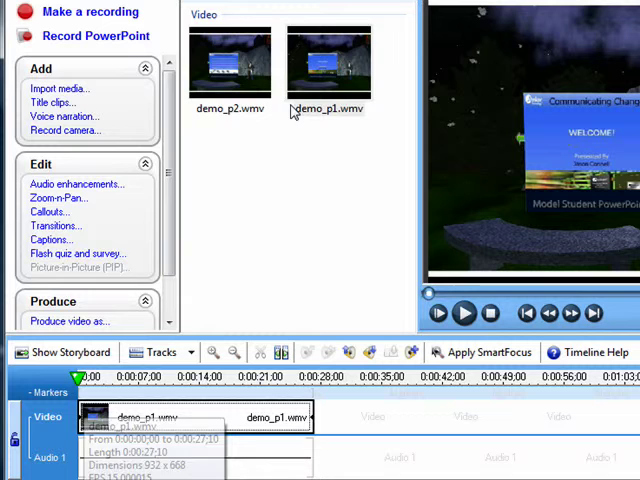
click(229, 62)
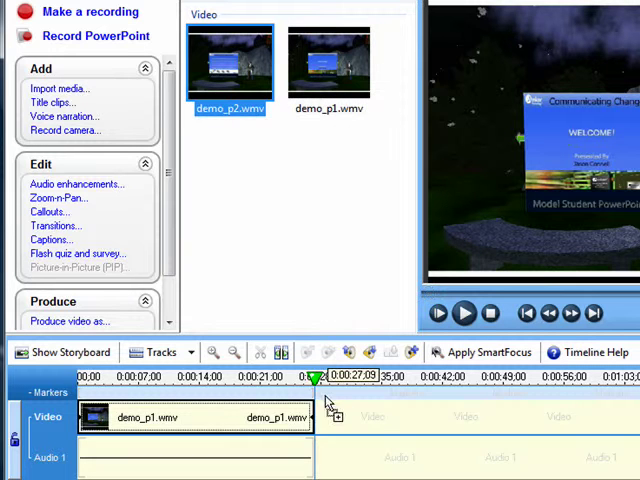
drag(229, 62, 430, 417)
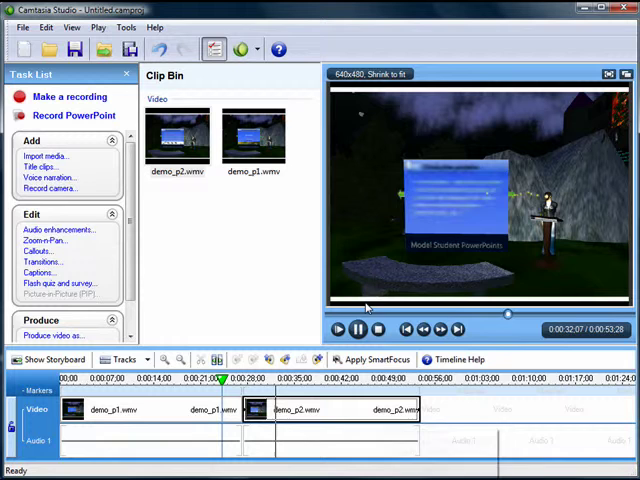
click(339, 329)
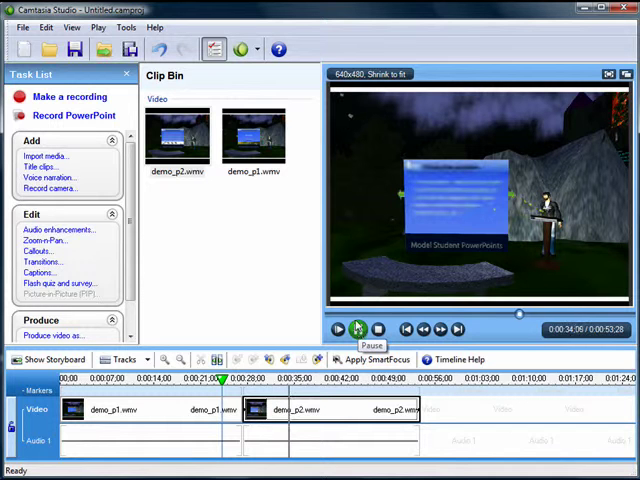
click(338, 329)
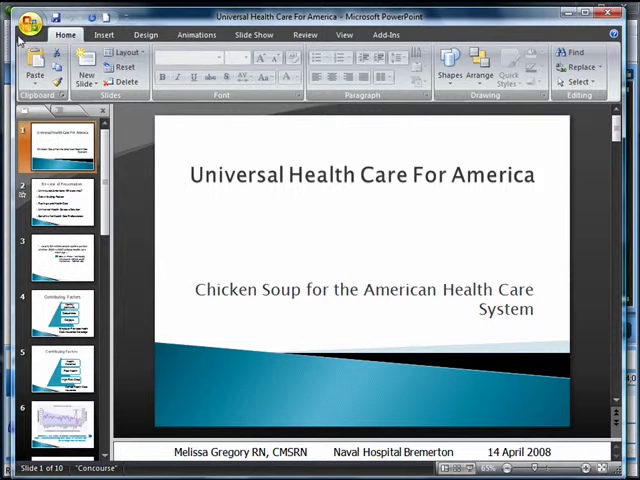
Save the current Universal Health Care For America slide only as a JPEG on the Desktop
click(25, 18)
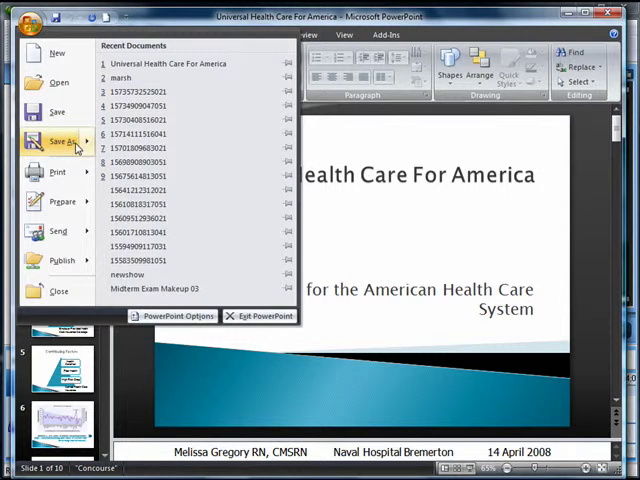
click(58, 141)
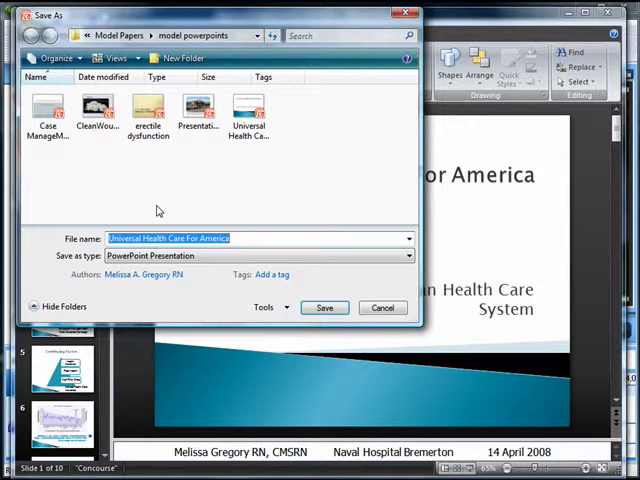
click(408, 255)
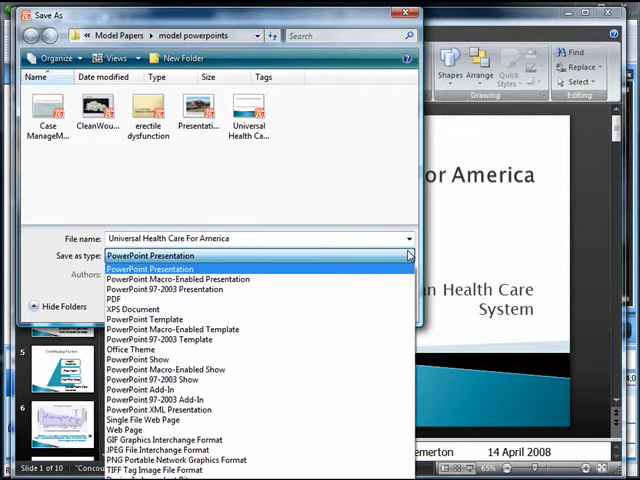
mouse_move(170, 450)
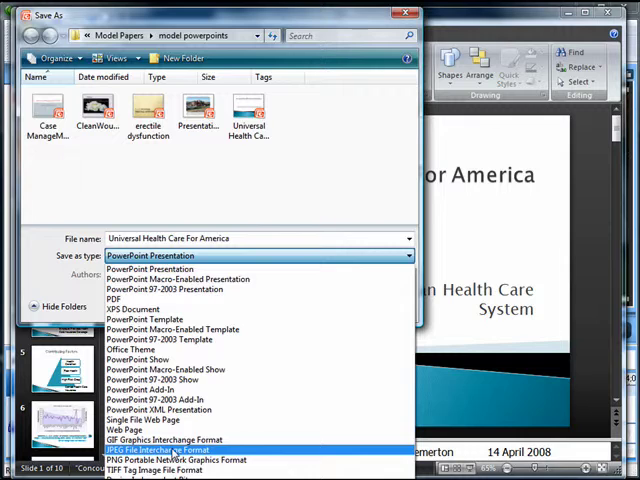
click(167, 449)
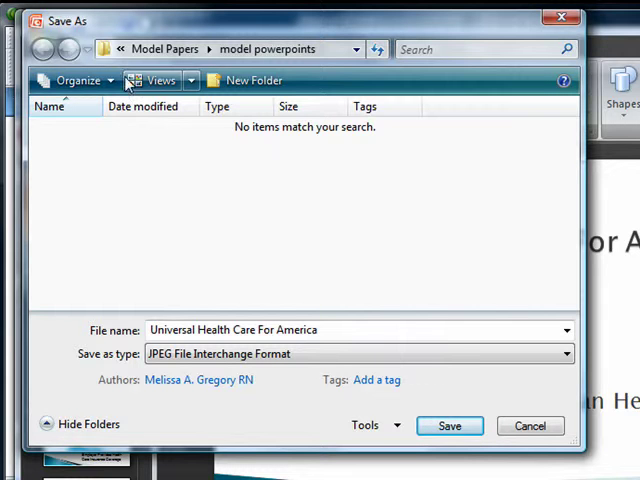
click(122, 49)
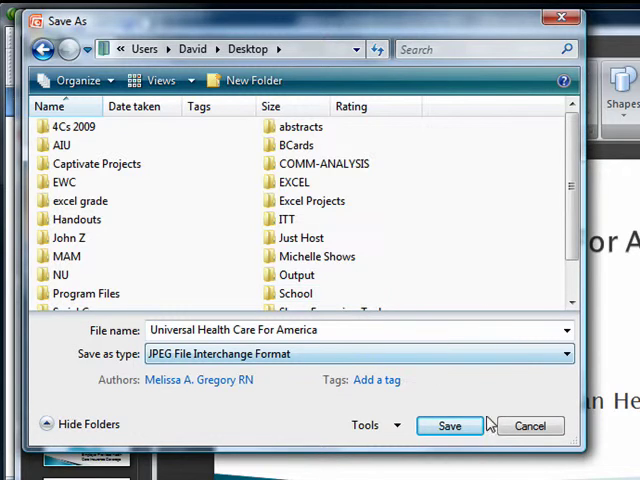
click(449, 425)
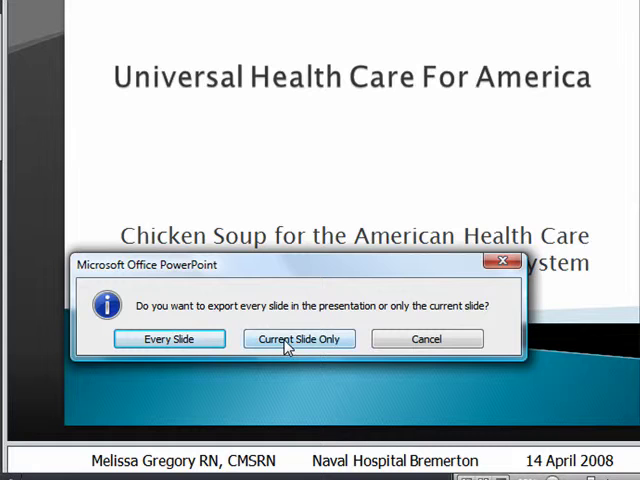
click(298, 339)
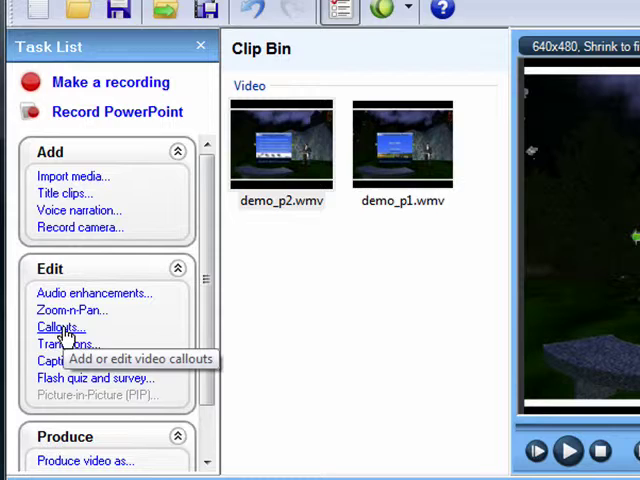
Open Callouts, add a new callout, and bring up the Custom Callout Manager
click(61, 328)
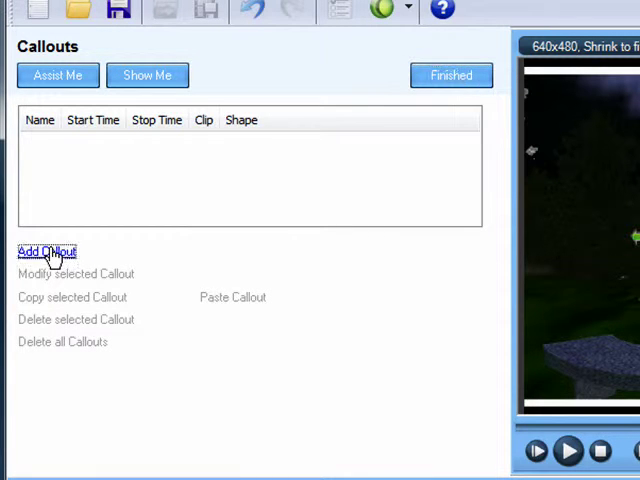
click(47, 251)
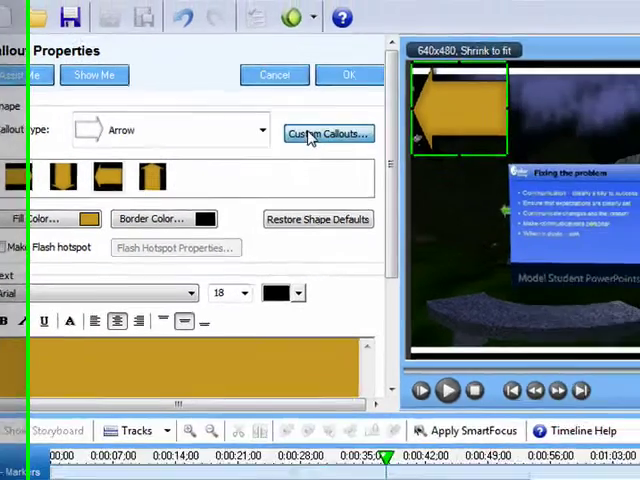
click(327, 133)
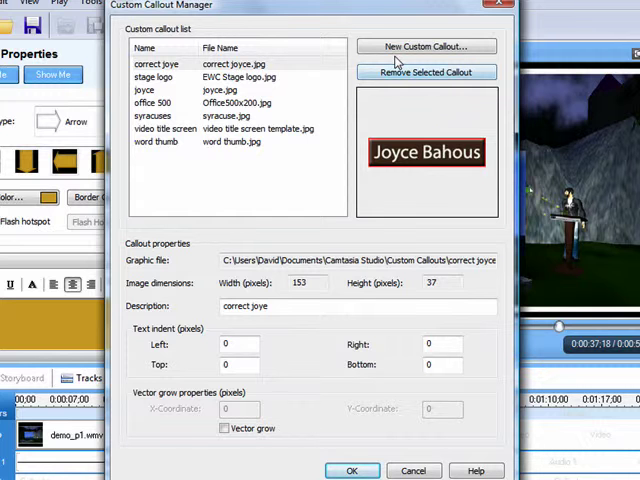
Load the Desktop slide JPEG as a new custom callout described 'replacement slide'
click(424, 46)
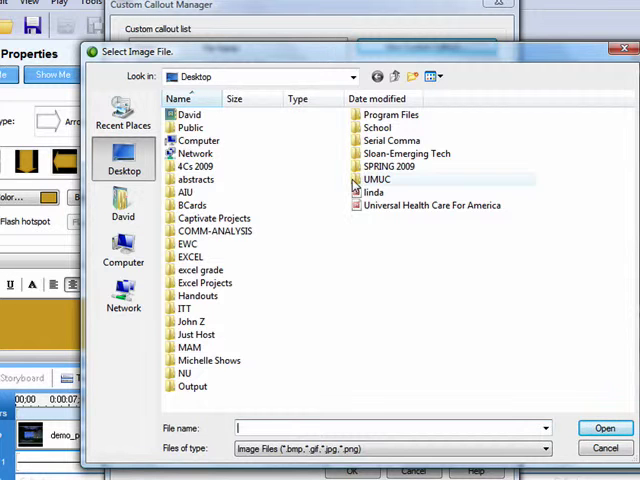
click(445, 205)
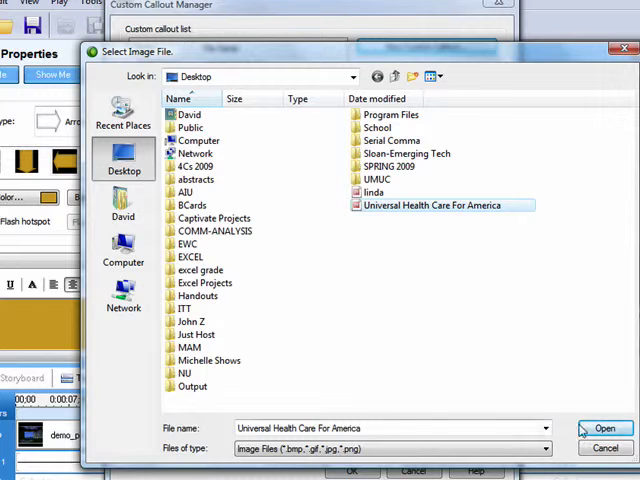
click(605, 428)
text(rep)
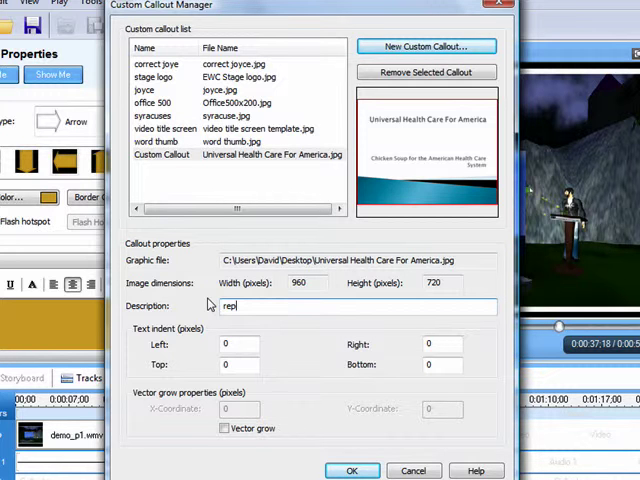
text(lacement)
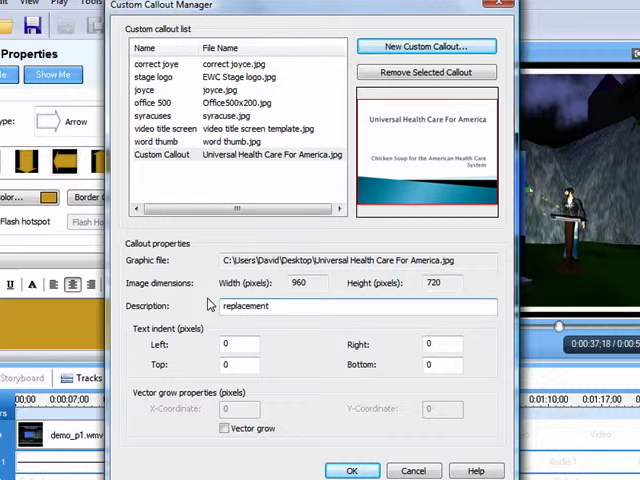
text(slide)
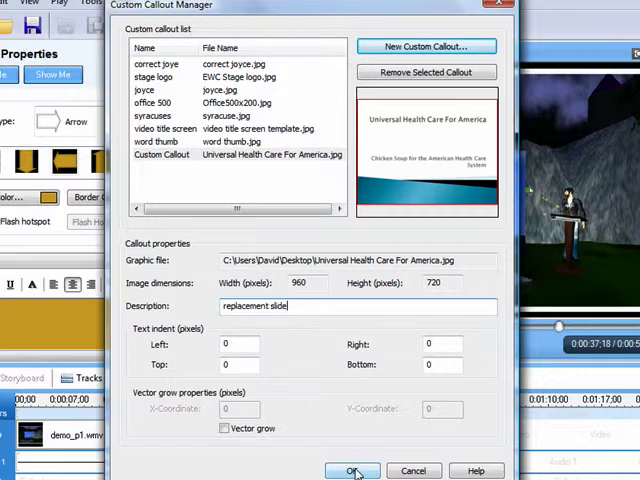
click(351, 470)
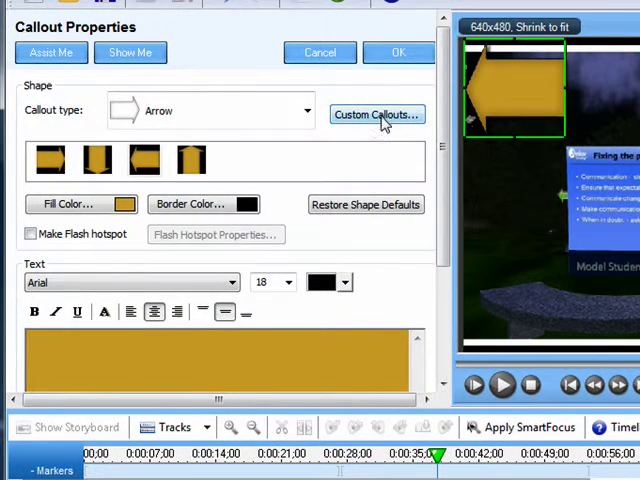
Change the callout type from the arrow shape to the 'replacement slide' image
click(308, 110)
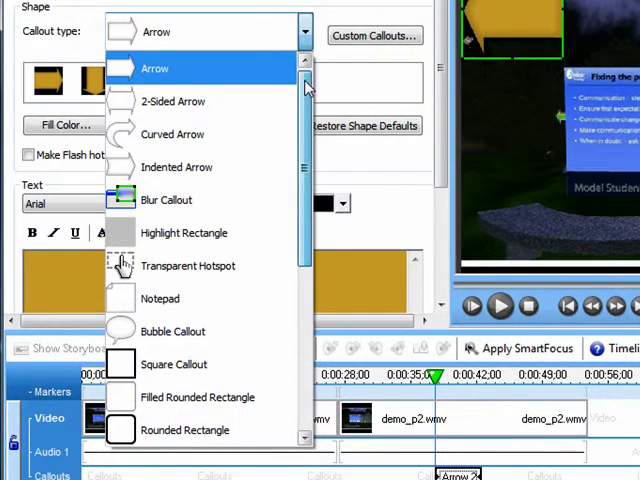
scroll(down, 3)
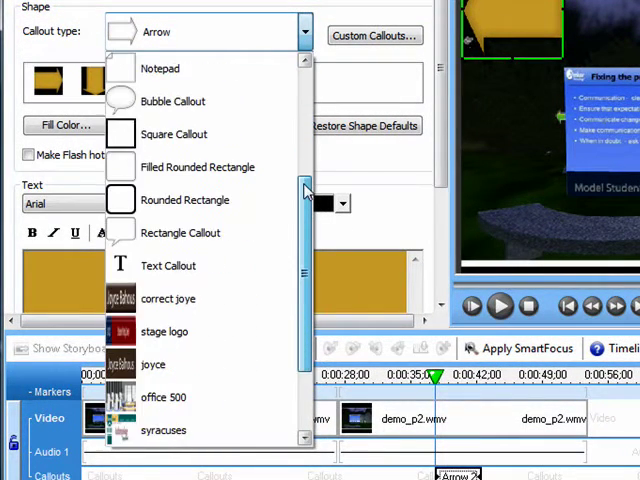
scroll(down, 3)
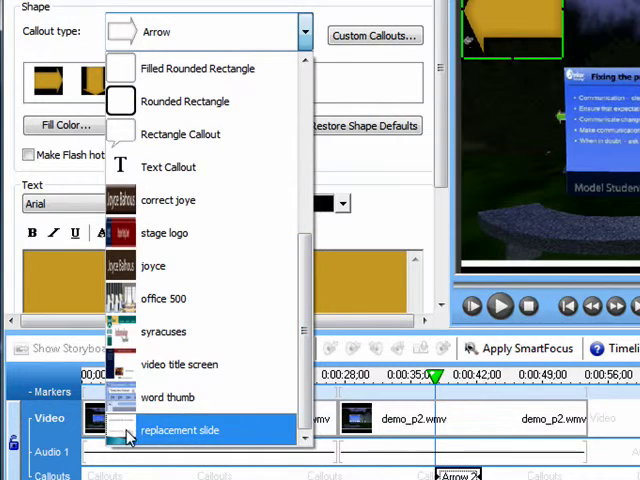
click(180, 430)
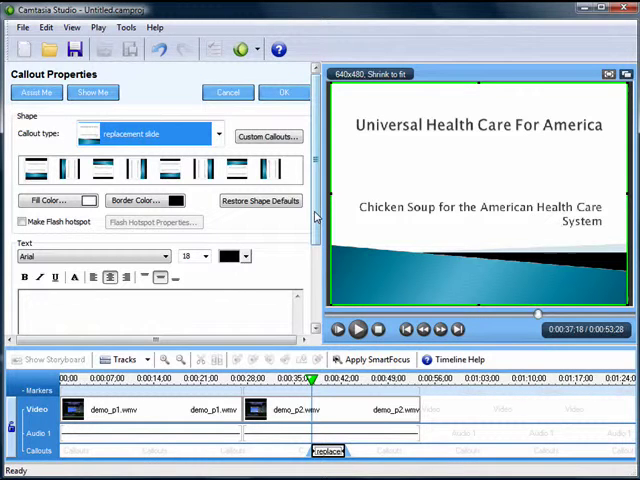
scroll(down, 3)
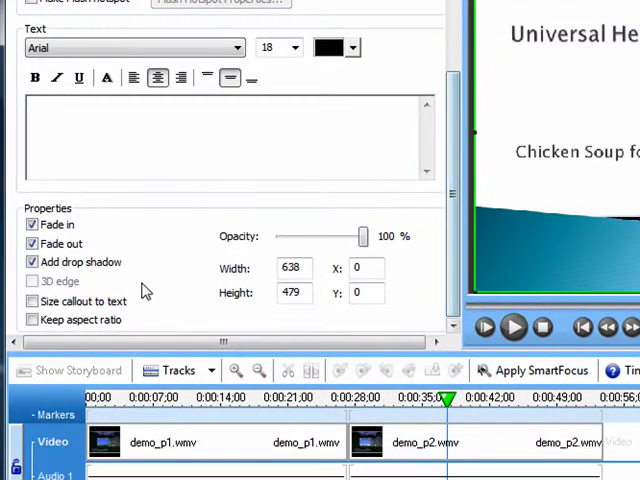
Turn off the replacement slide callout's fade effects and apply its settings
click(32, 320)
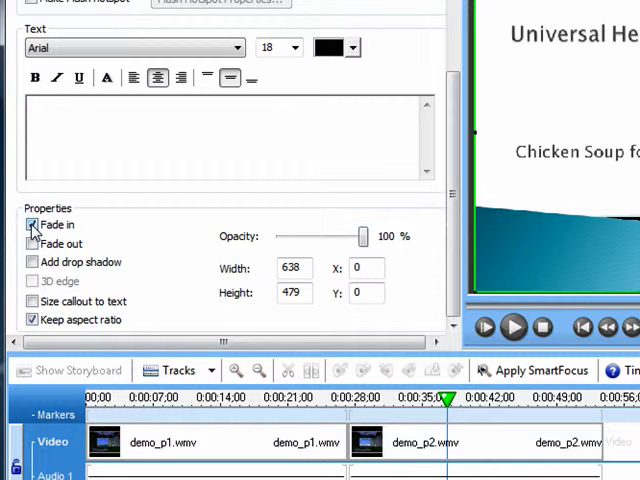
click(32, 224)
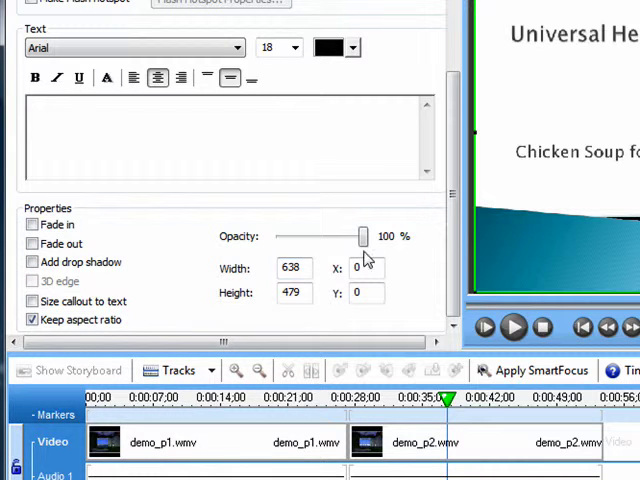
scroll(up, 3)
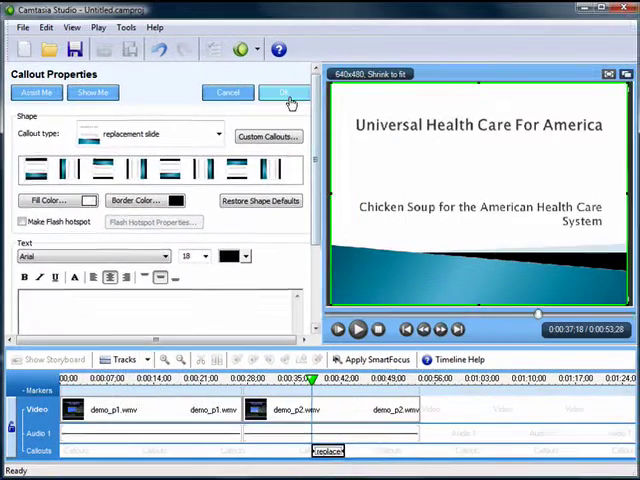
click(283, 92)
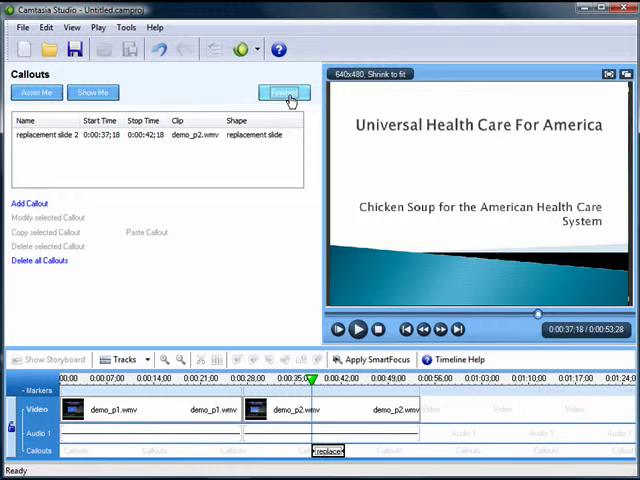